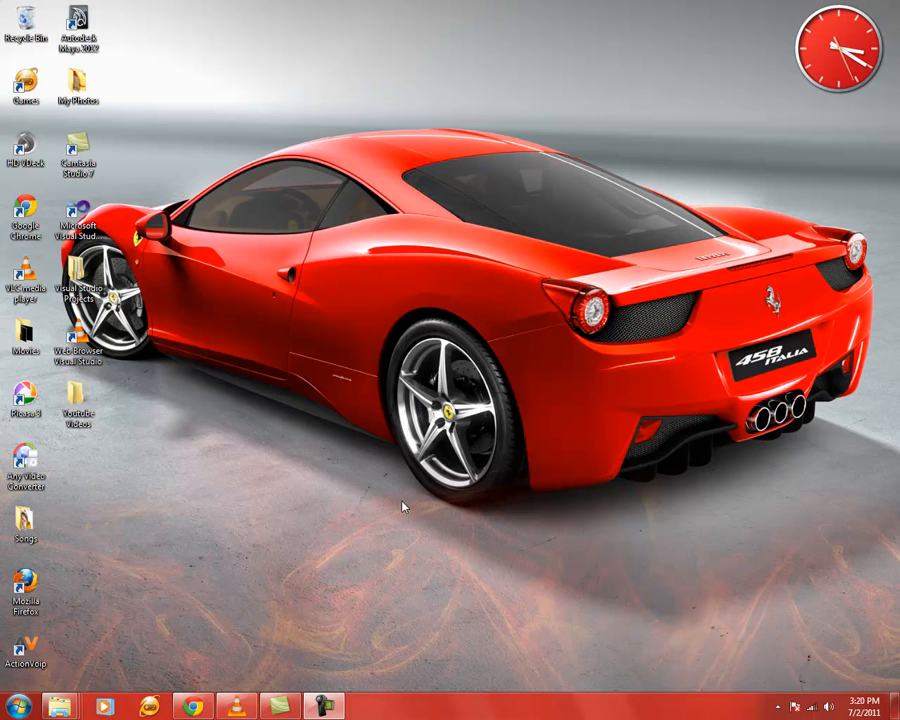
mouse_move(414, 489)
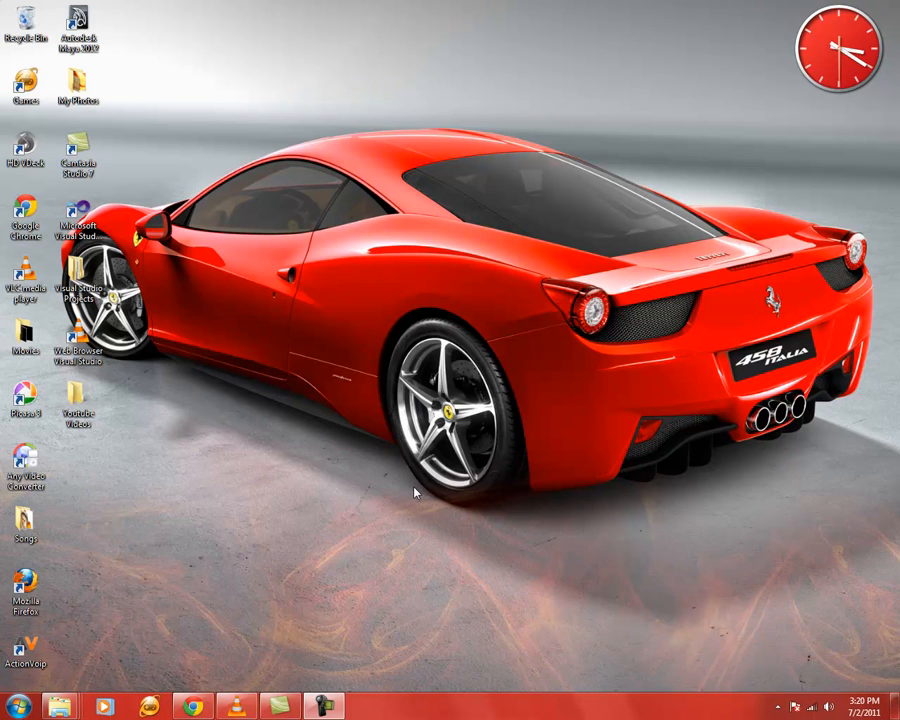
mouse_move(330, 496)
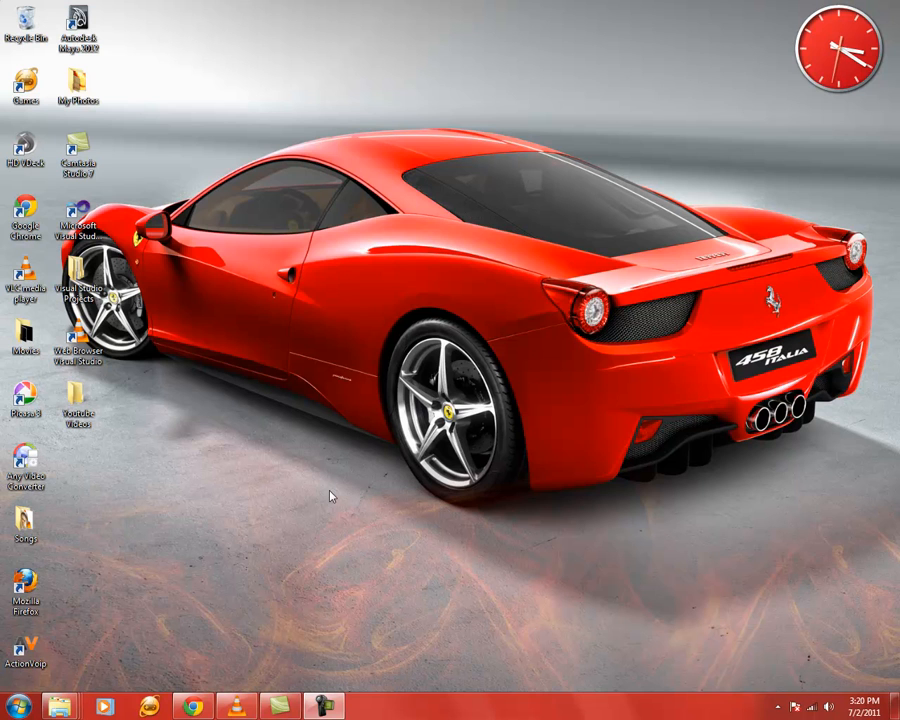
mouse_move(113, 213)
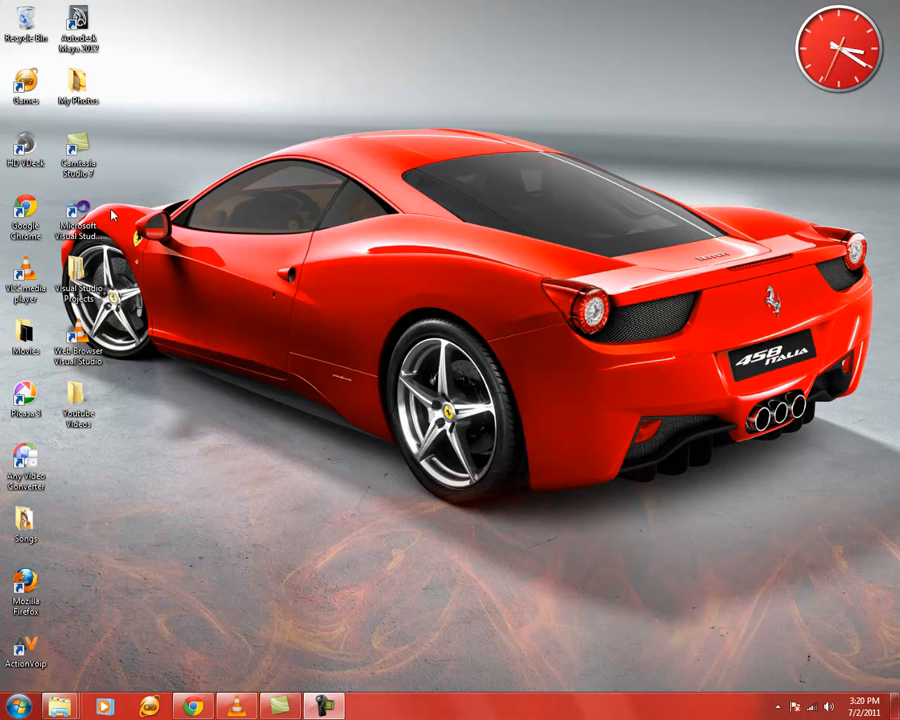
- Launch Visual Studio 2010 and create the Visual Basic Windows Forms Application WindowsApplication2
double_click(78, 215)
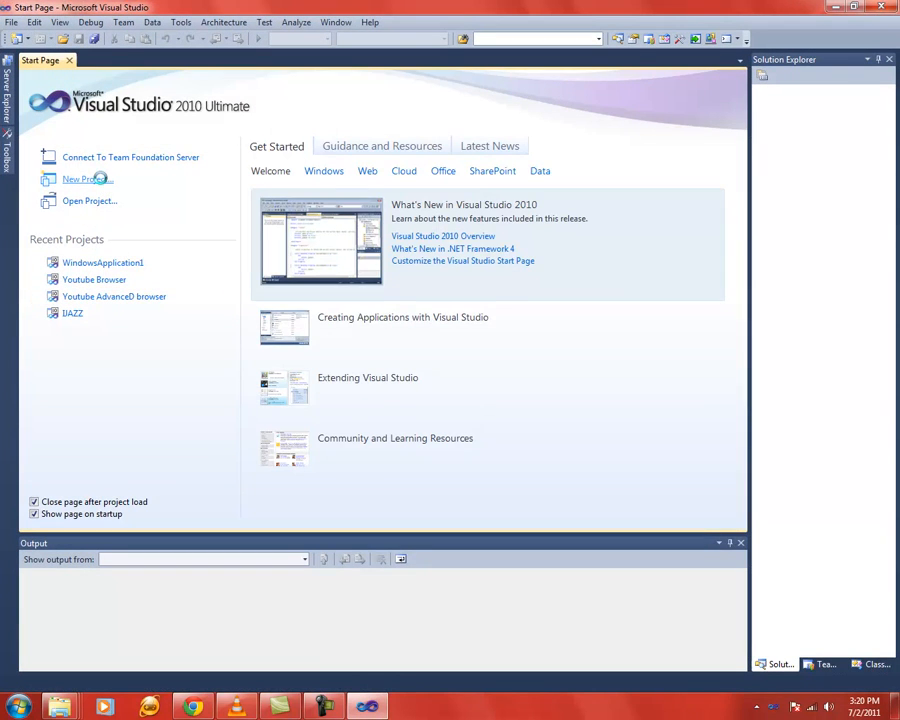
left_click(86, 179)
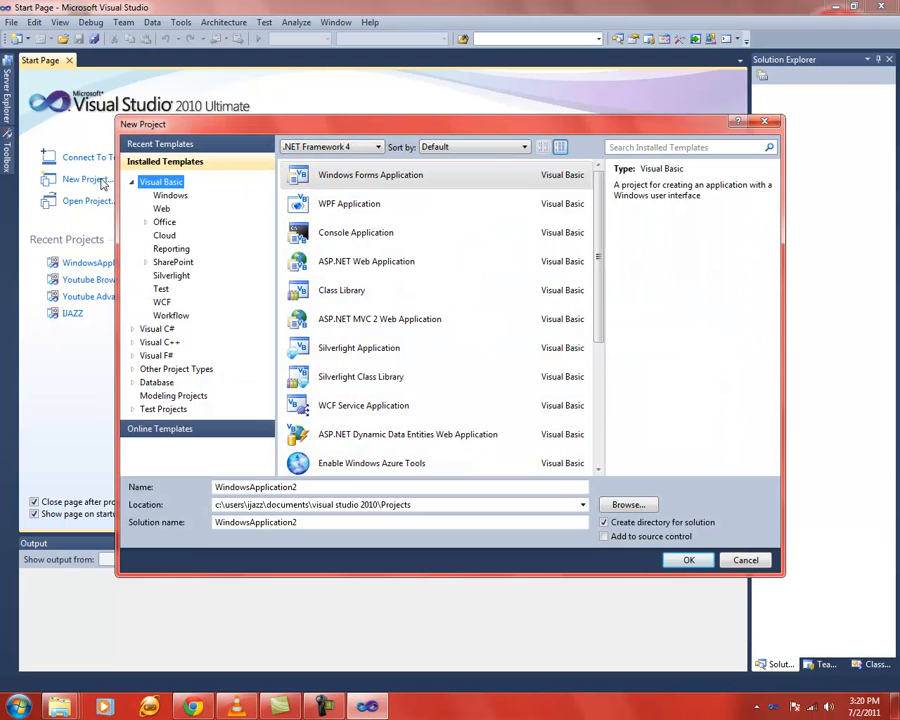
left_click(360, 376)
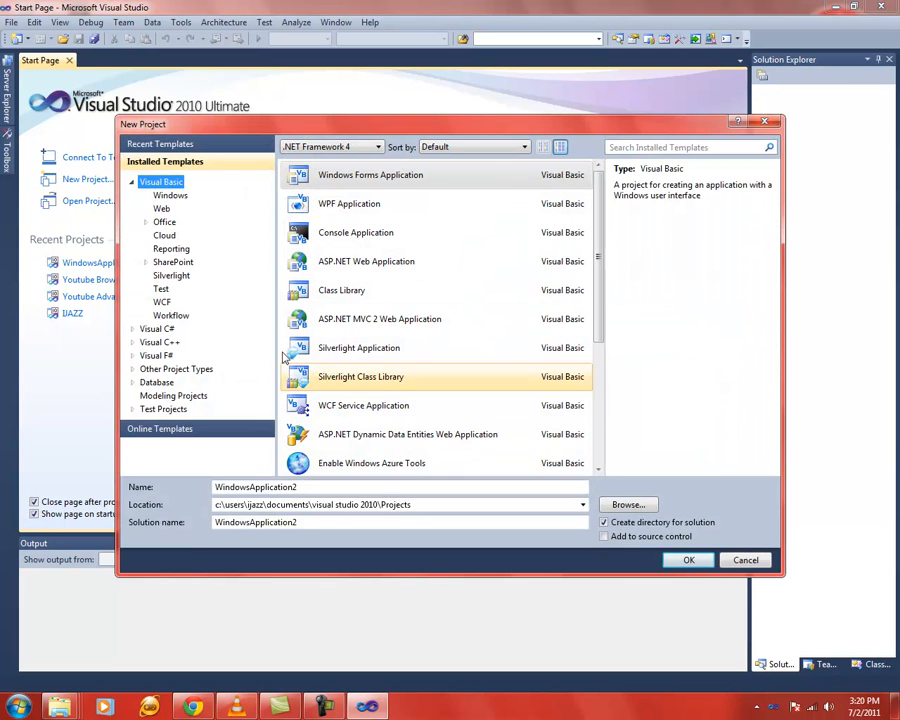
left_click(687, 558)
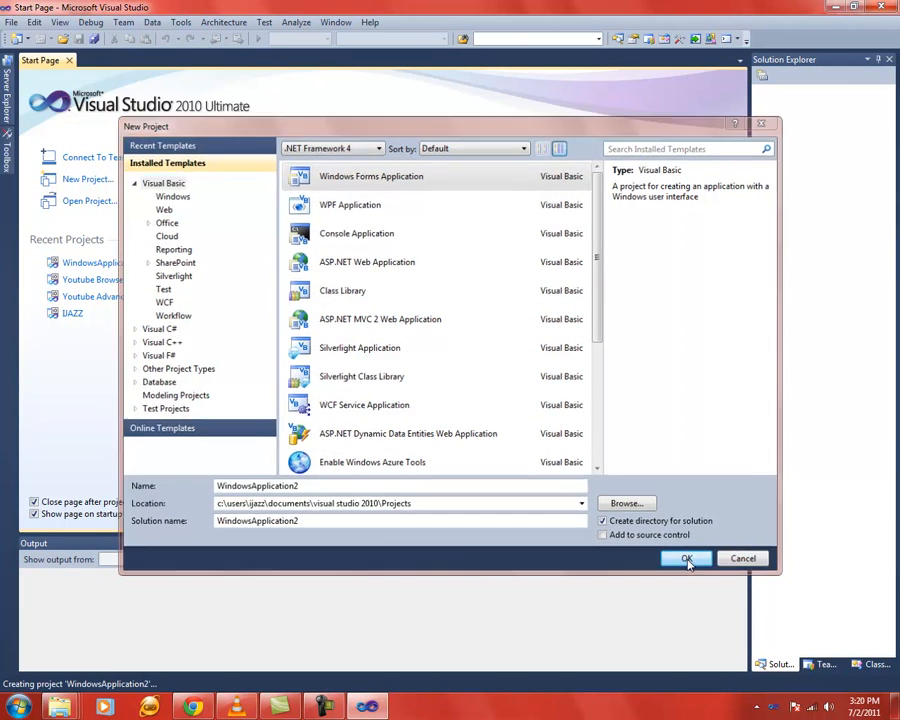
left_click(686, 558)
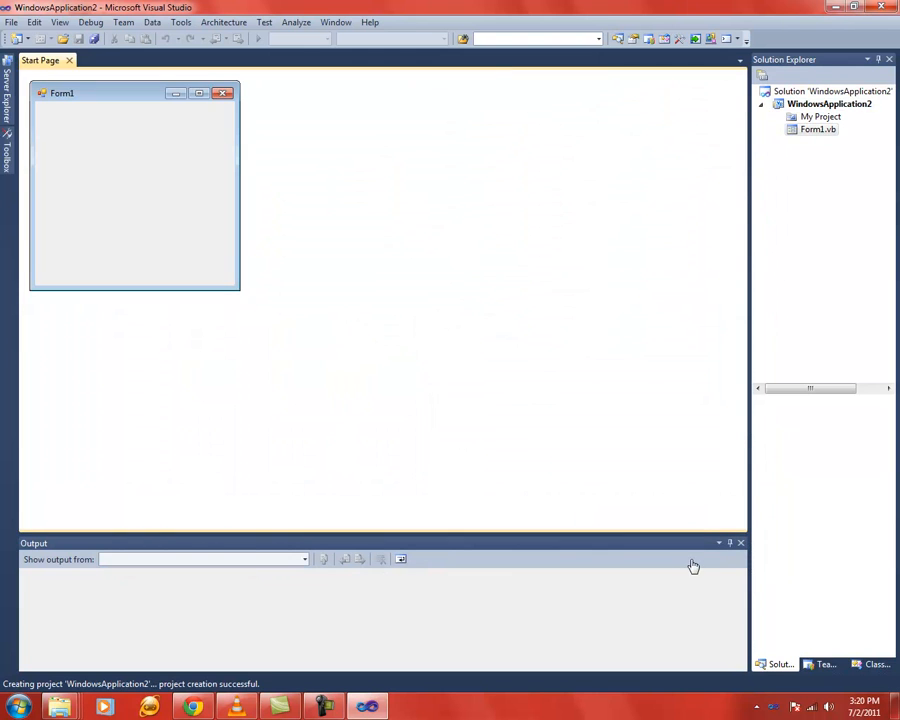
- Open Form1 in the designer, drag it to 910 by 464 pixels, and show the Toolbox
double_click(818, 128)
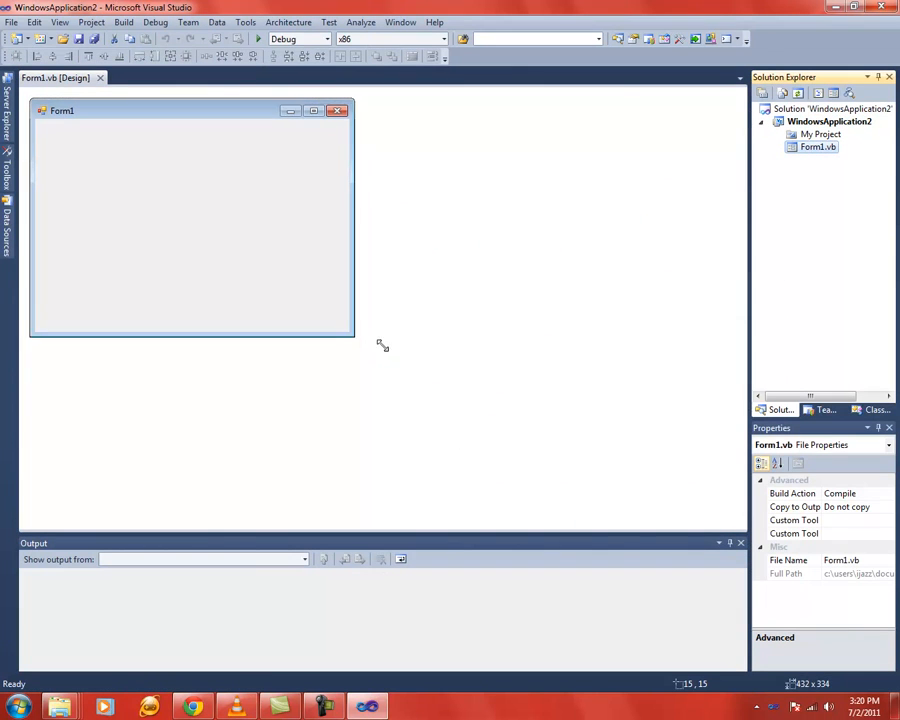
left_click_drag(354, 334, 669, 423)
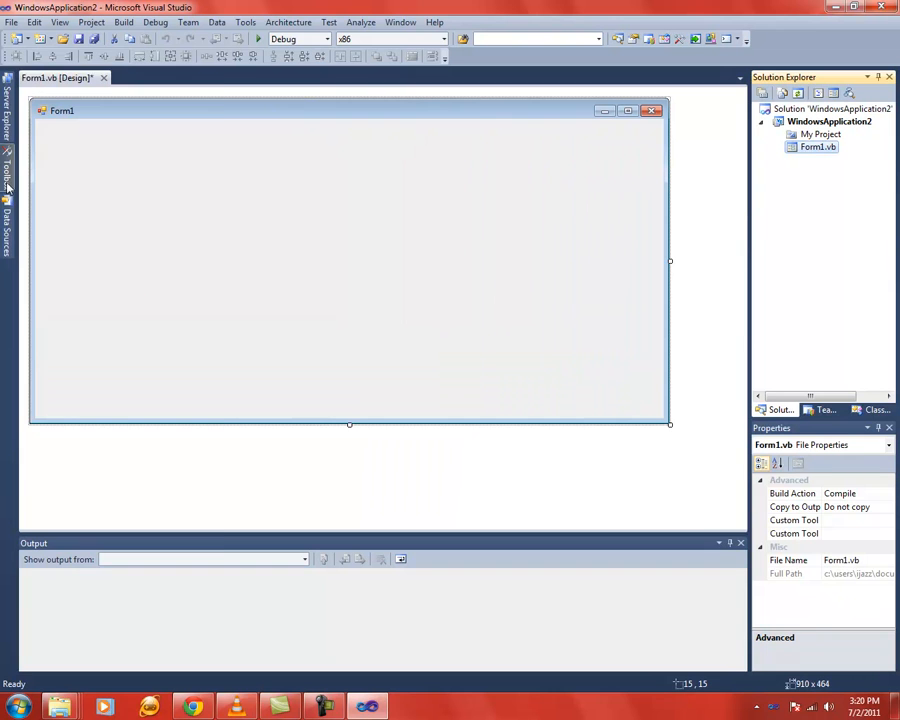
left_click(6, 180)
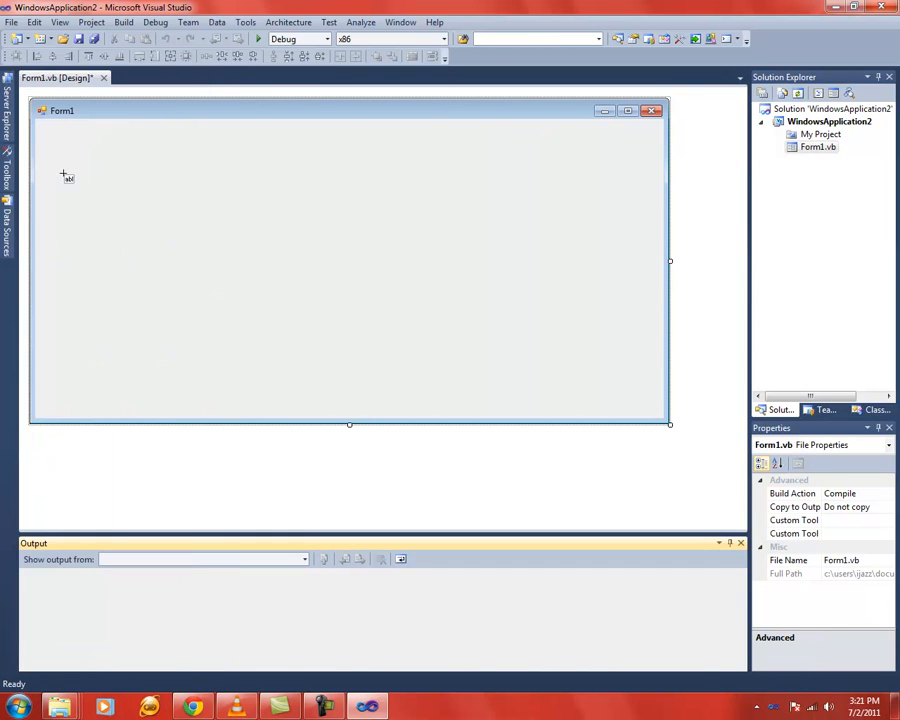
- Draw a multiline TextBox across the top of Form1 and resize it to 652 by 128
left_click_drag(46, 170, 601, 170)
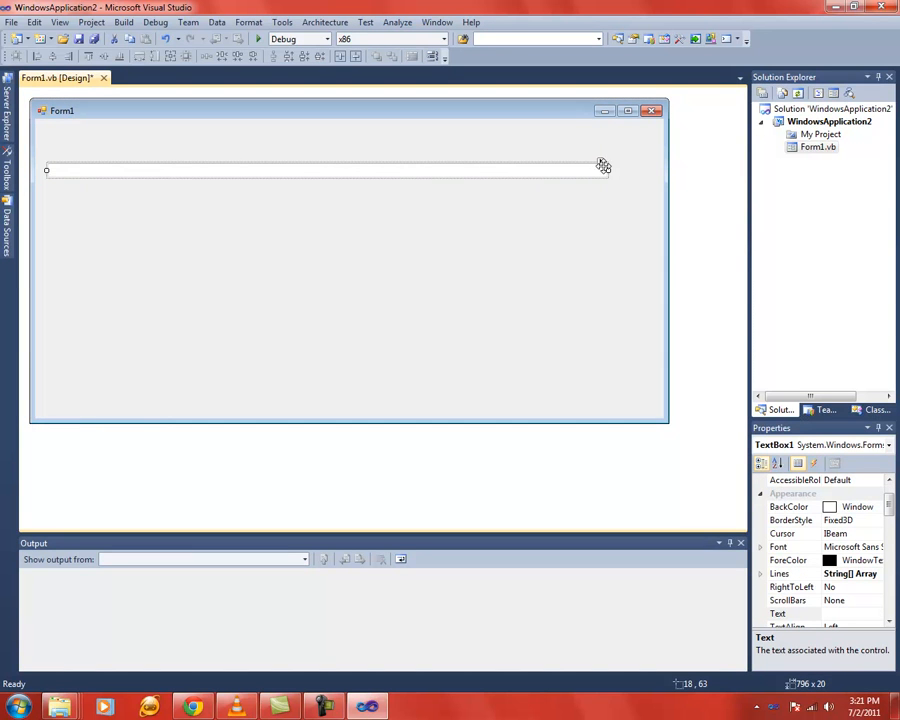
left_click(602, 165)
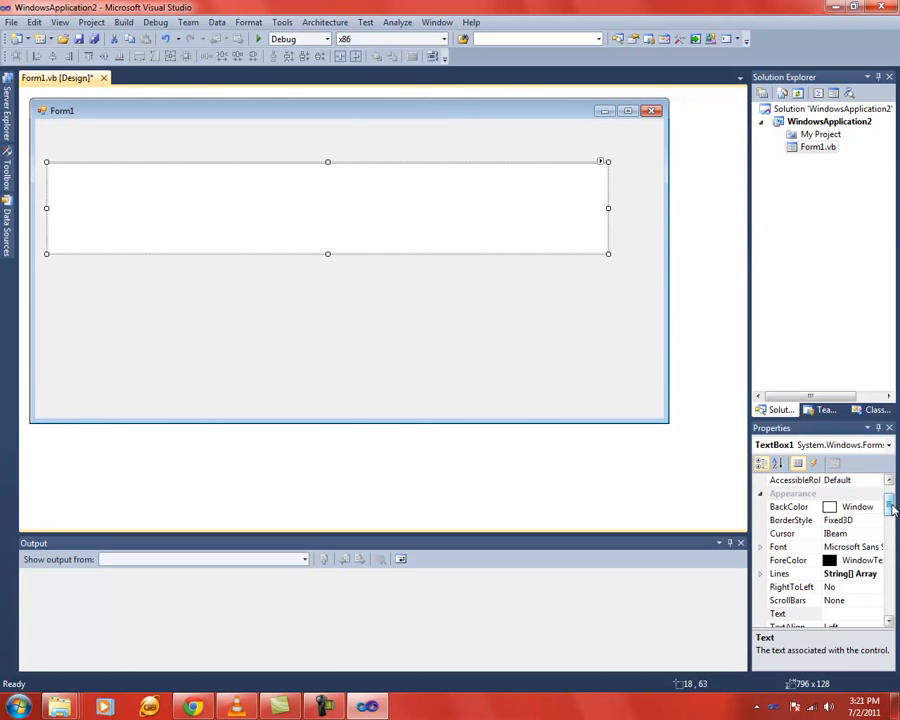
scroll("down", 3)
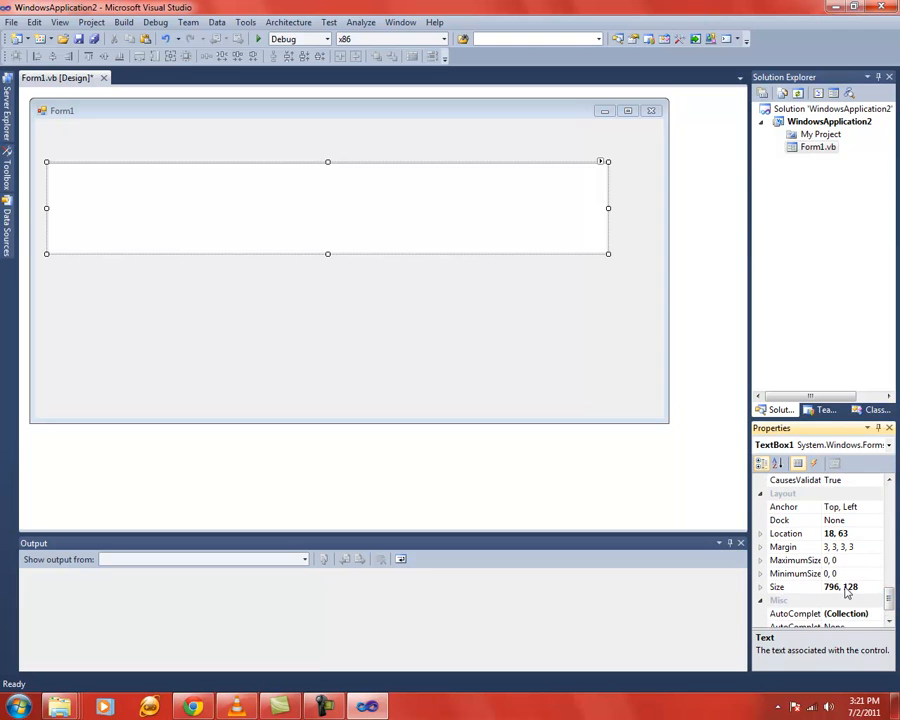
left_click(795, 587)
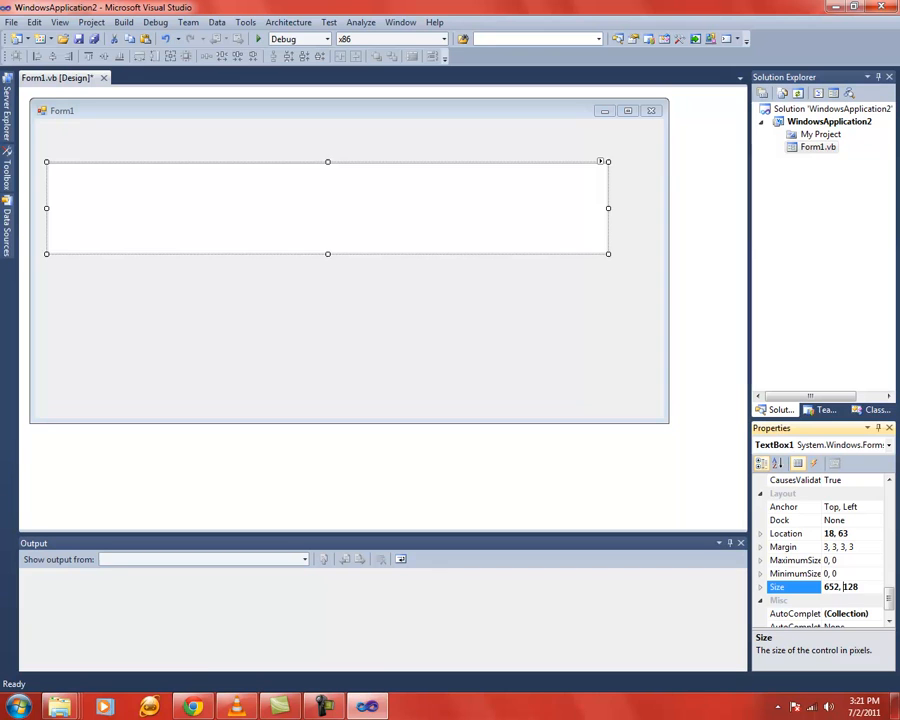
type("1")
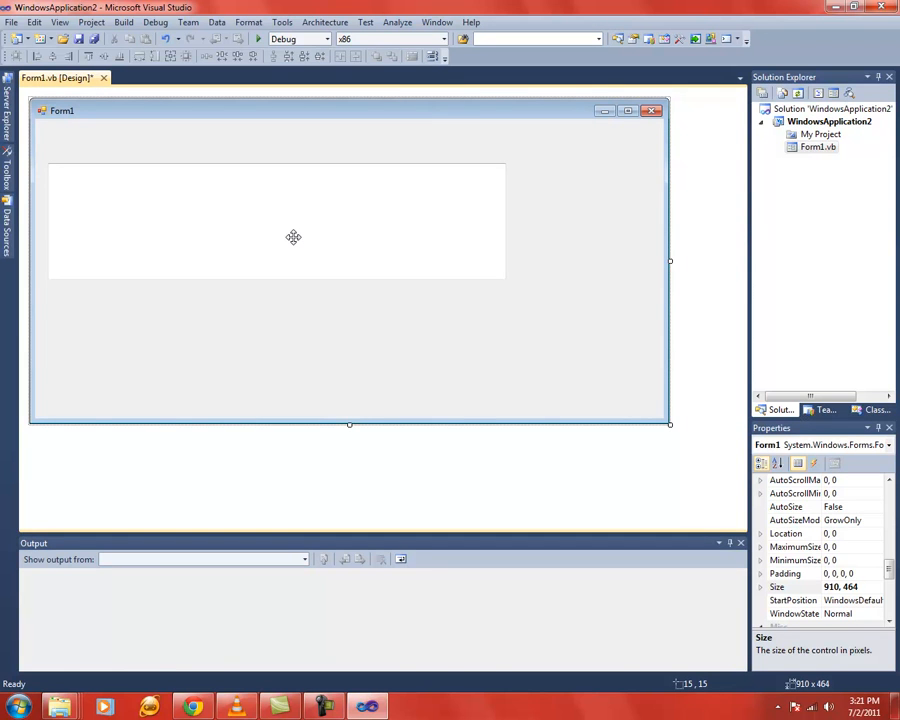
mouse_move(292, 242)
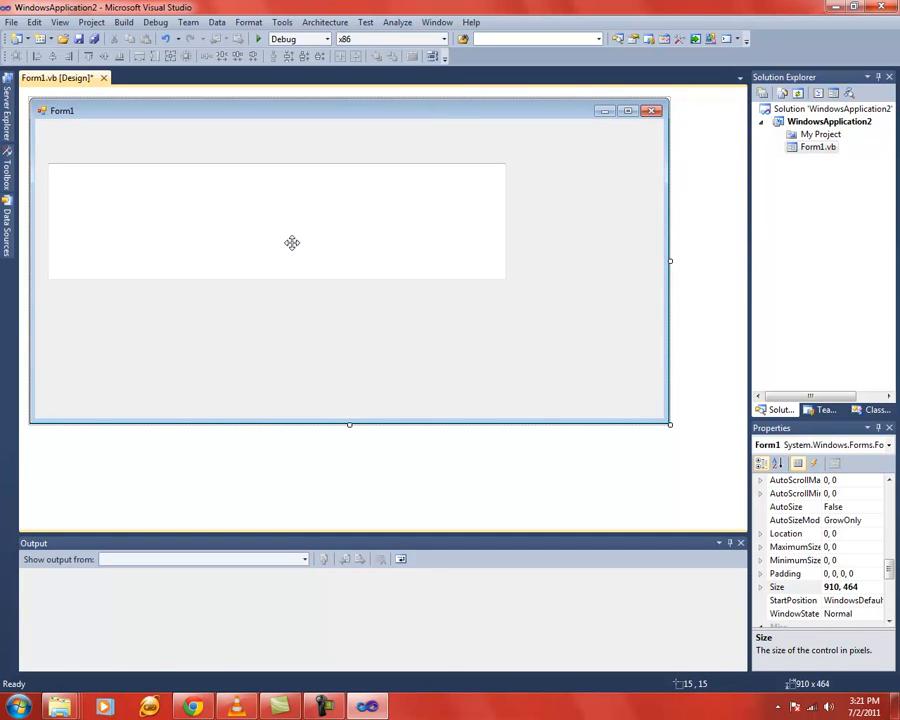
mouse_move(304, 239)
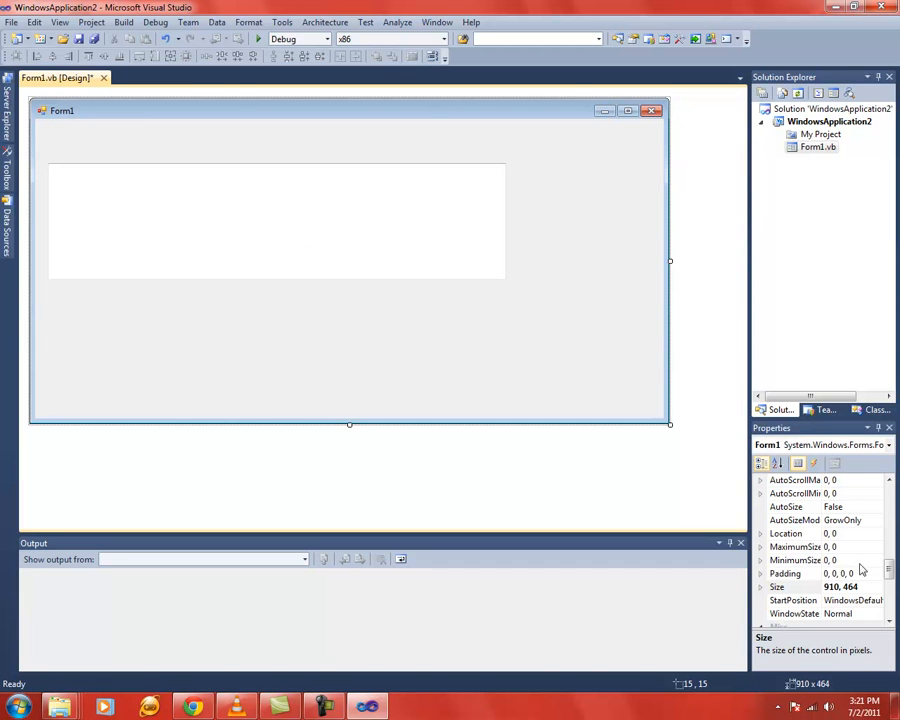
left_click(277, 221)
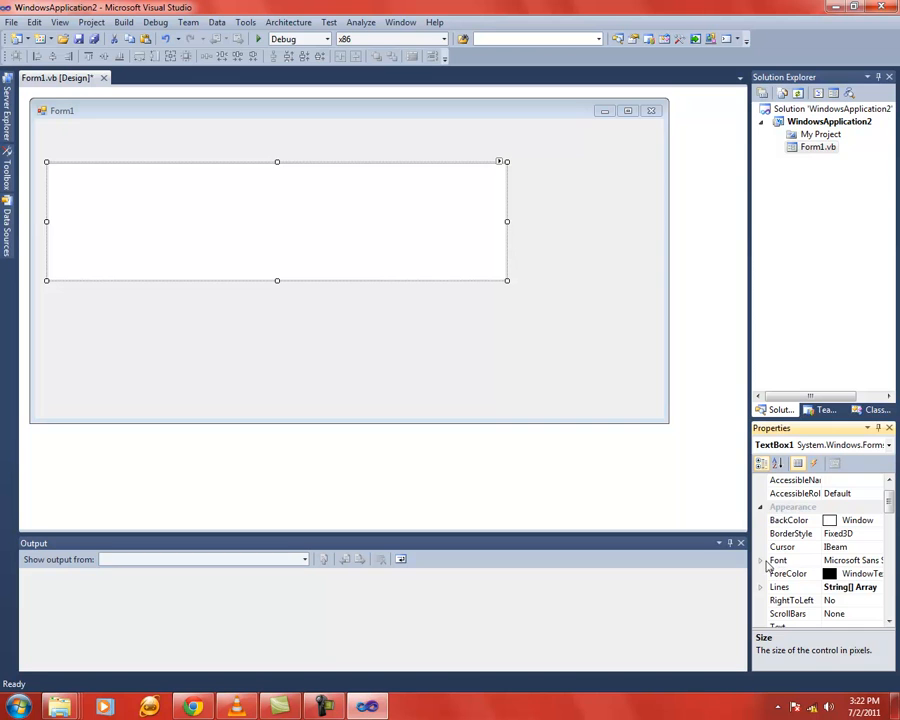
mouse_move(792, 558)
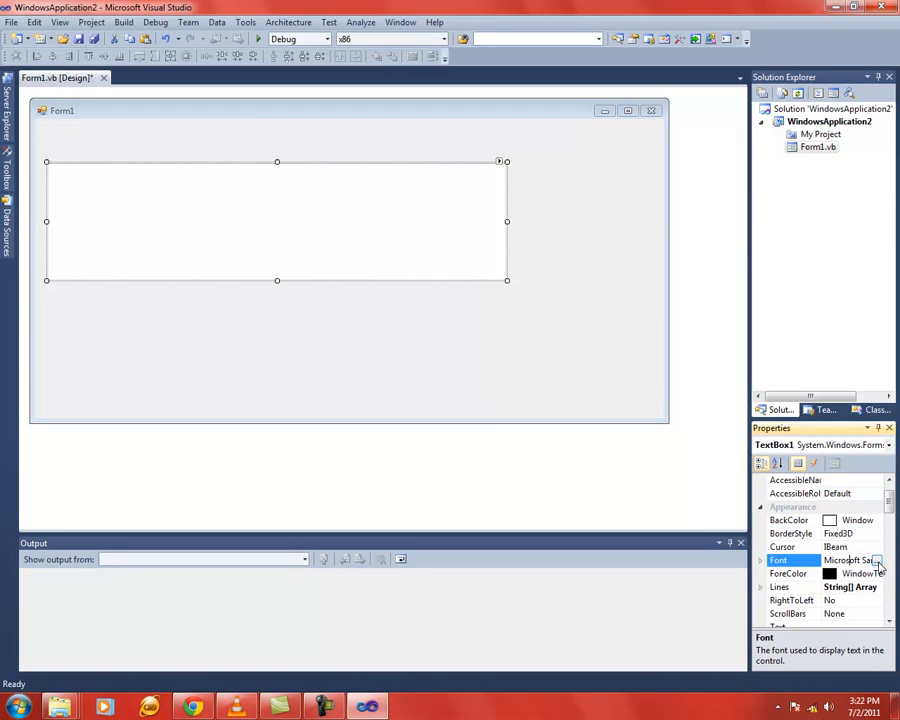
- Change the textbox font to Microsoft Sans Serif at 18 pt
left_click(877, 560)
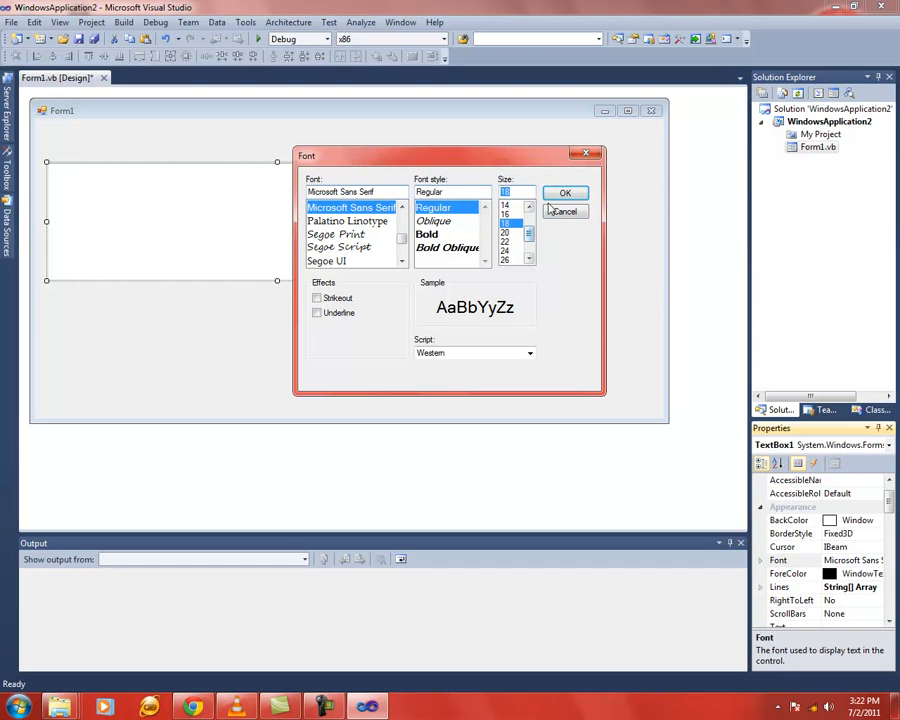
left_click(564, 192)
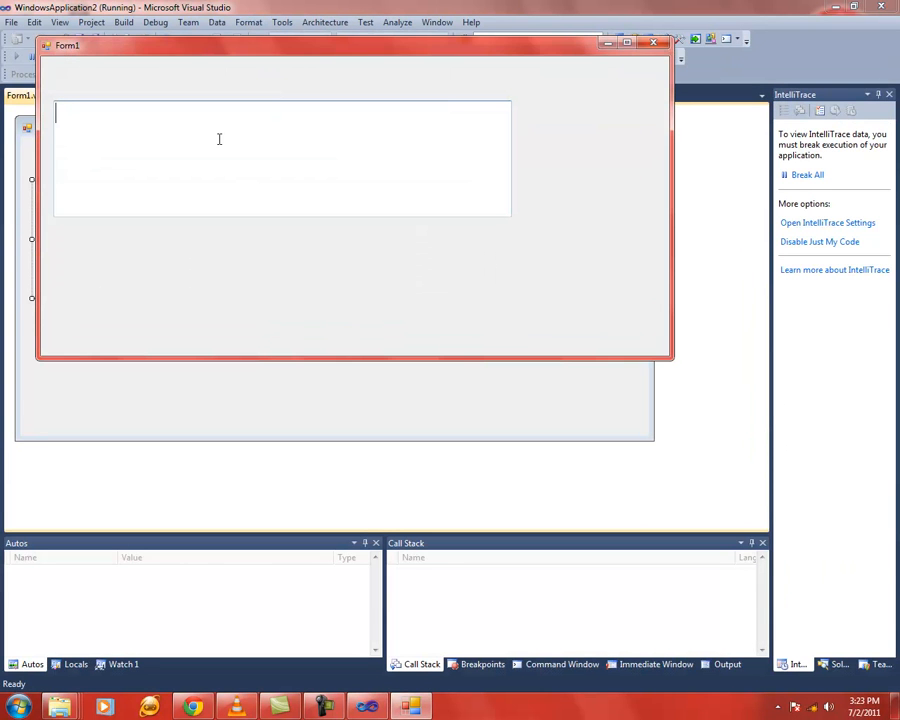
- Run the form and type 'that' into the textbox to check the caret
type("that")
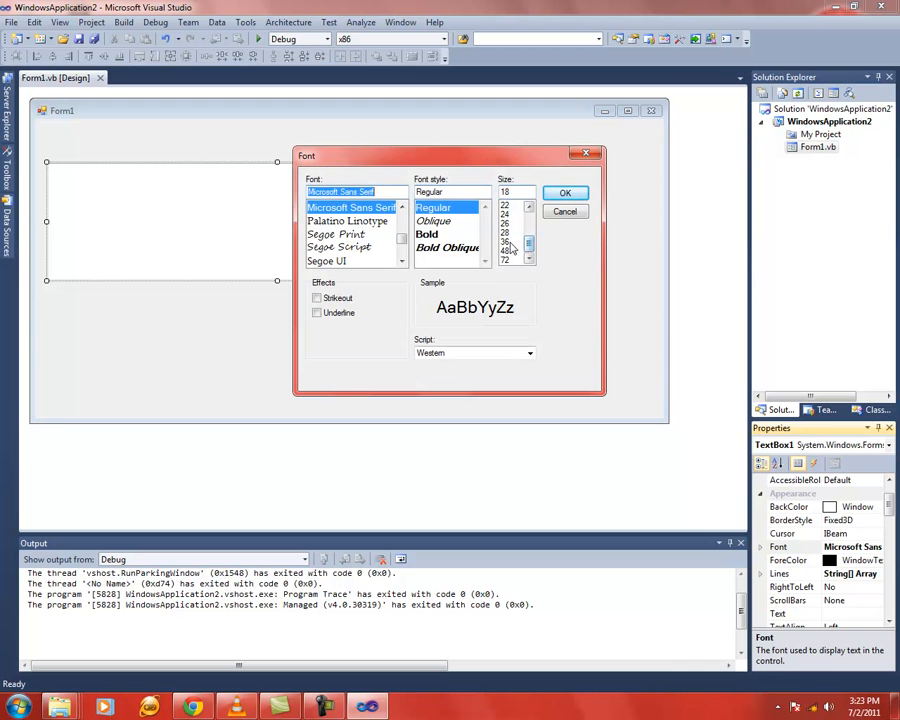
- Pick a larger textbox font size, then run the form and type 'Thats it'
left_click(564, 192)
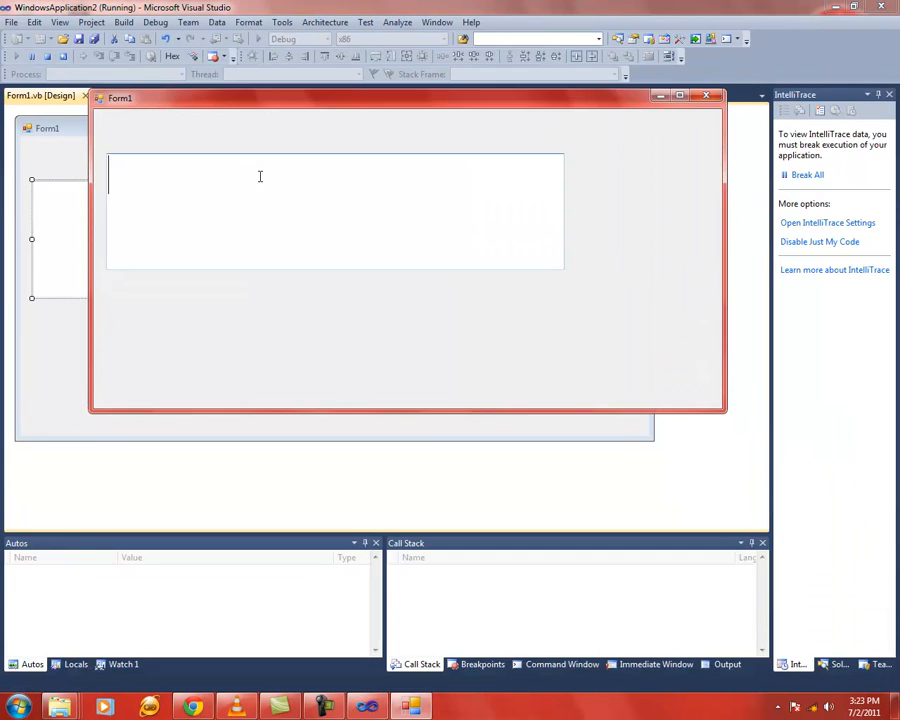
type("That")
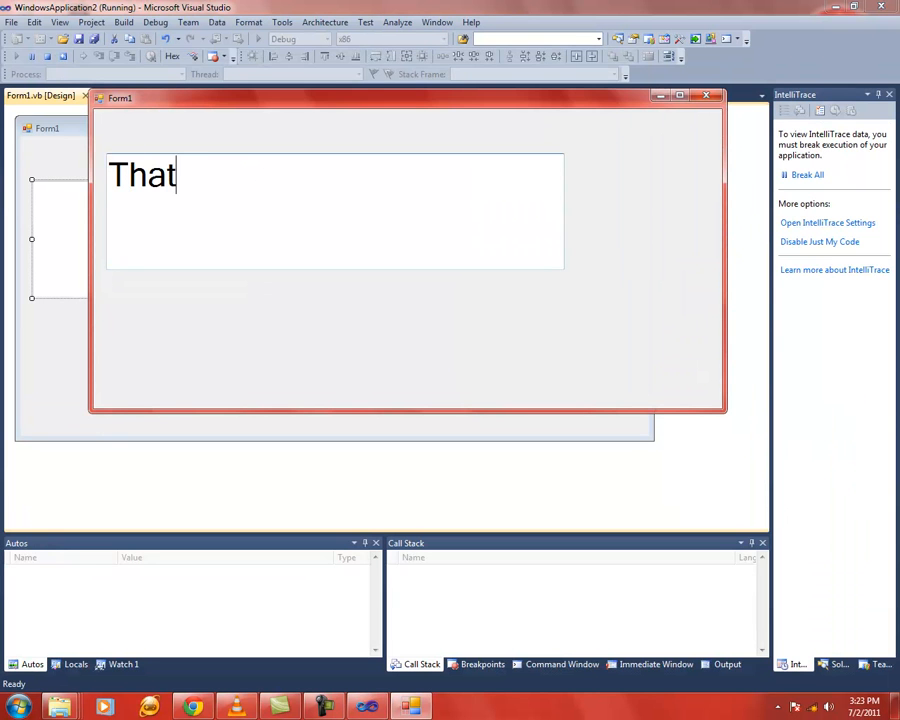
type("s it")
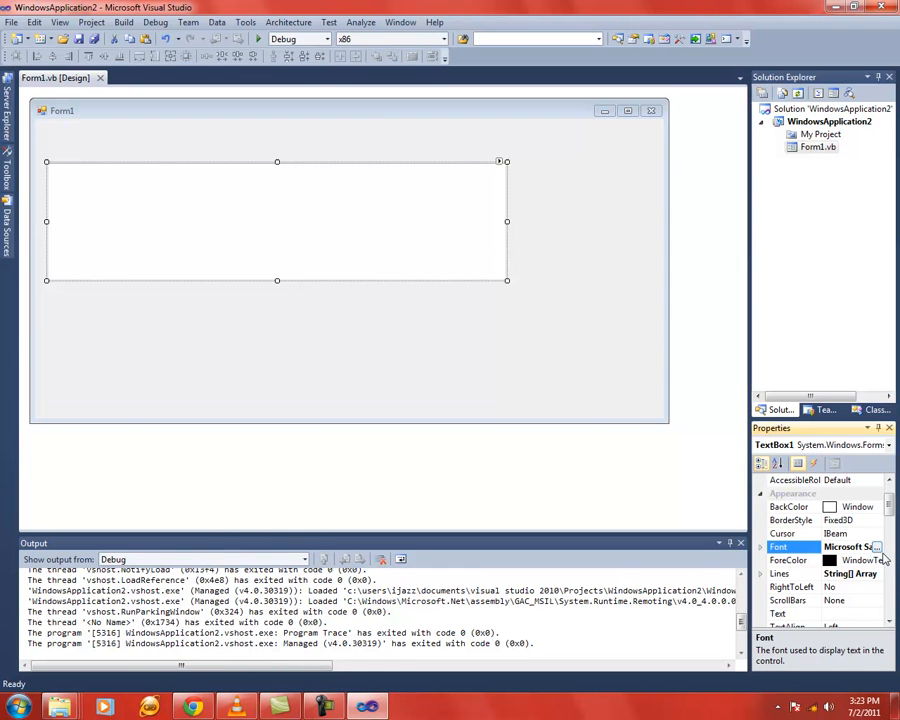
- Set the textbox font to 72 pt, run and type 'ats the size', then close the form
left_click(877, 547)
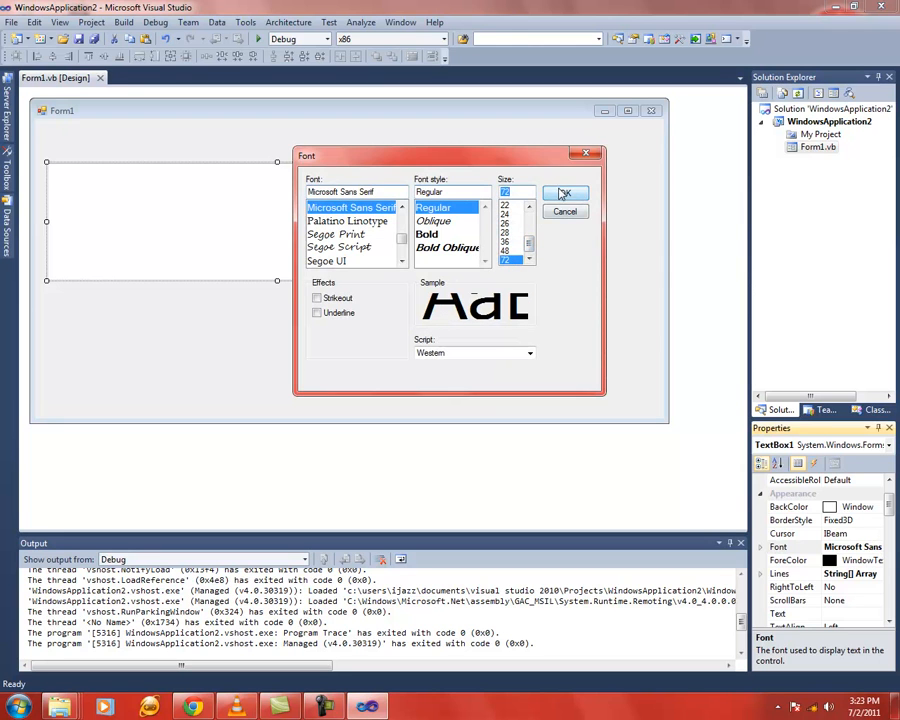
left_click(565, 192)
type("Th")
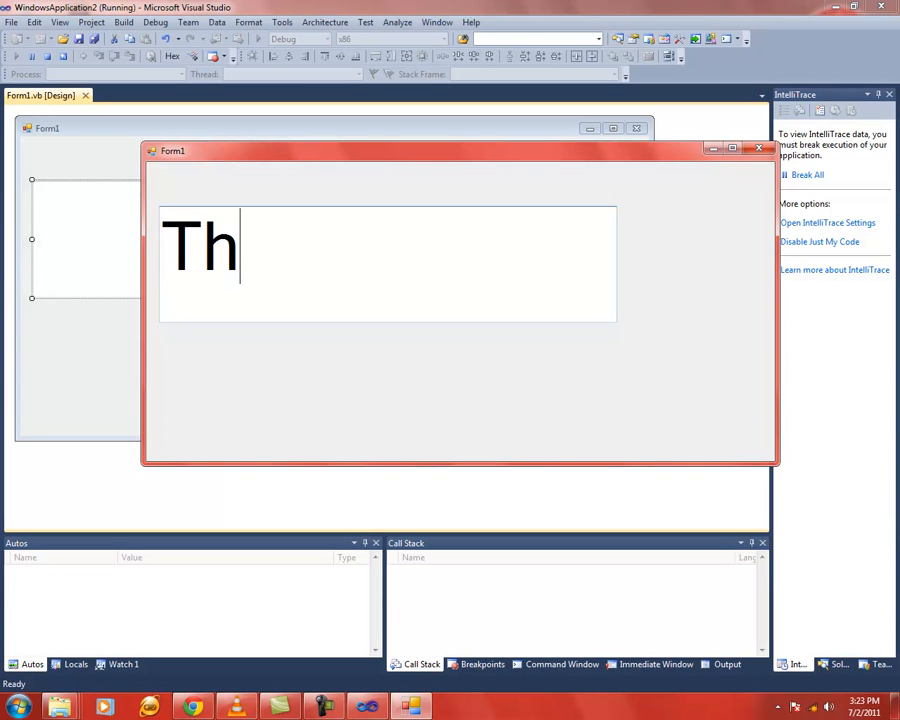
type("ats the size")
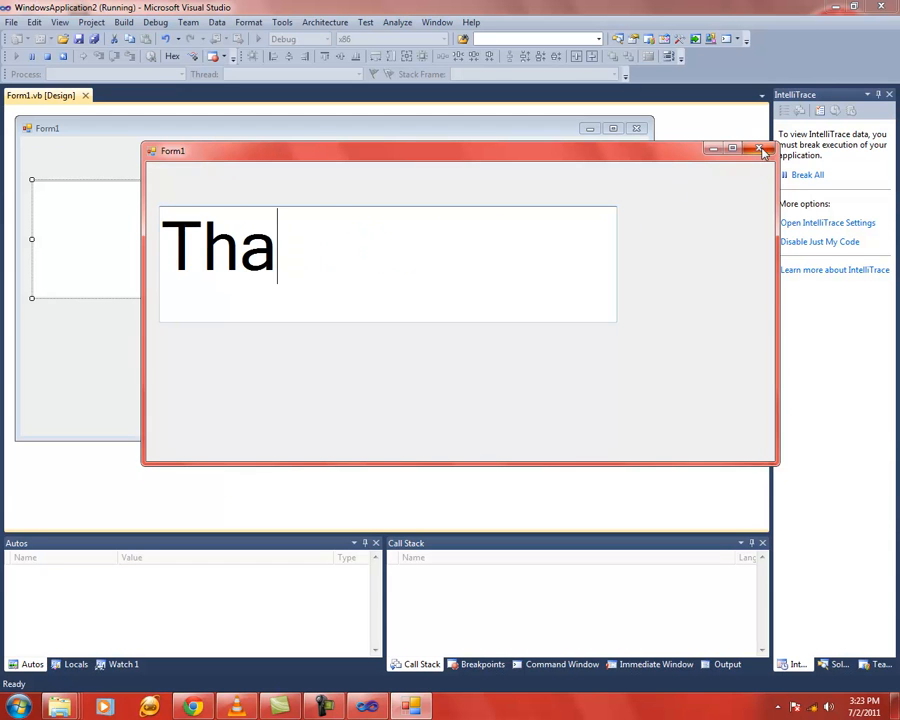
left_click(762, 150)
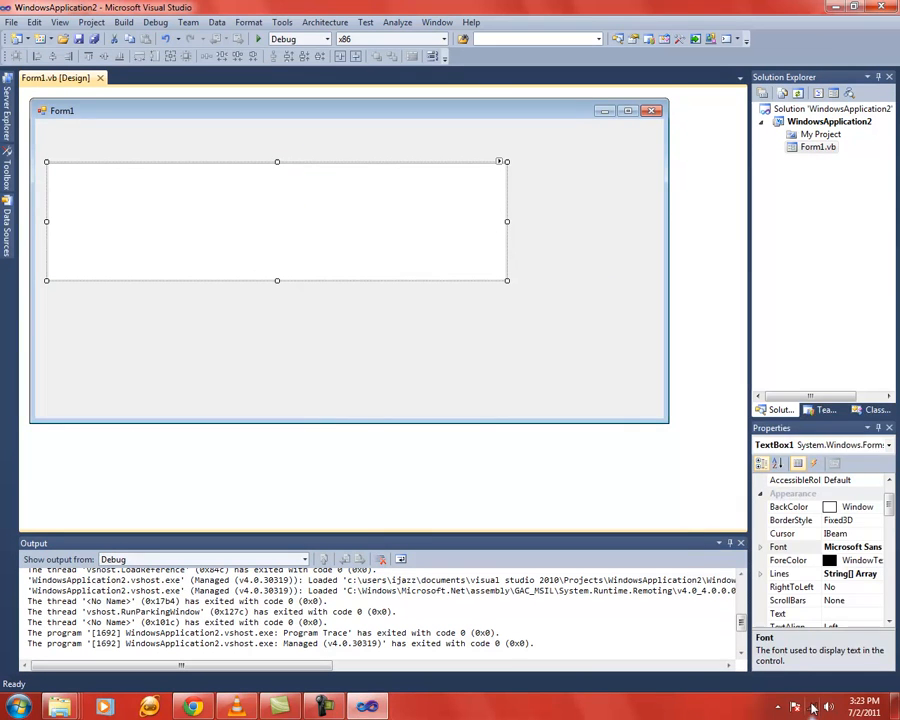
left_click(812, 707)
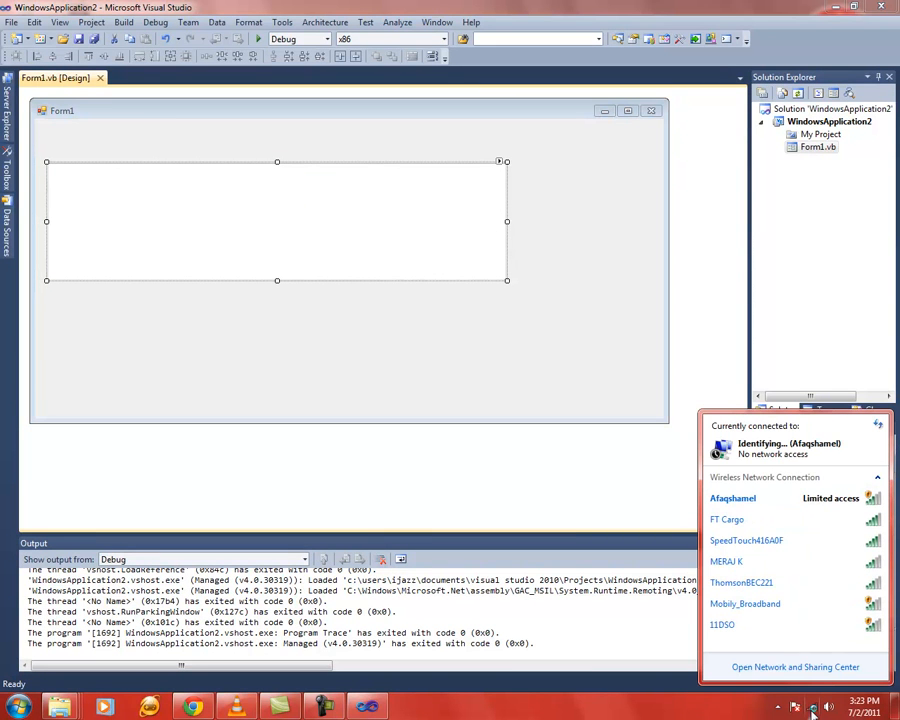